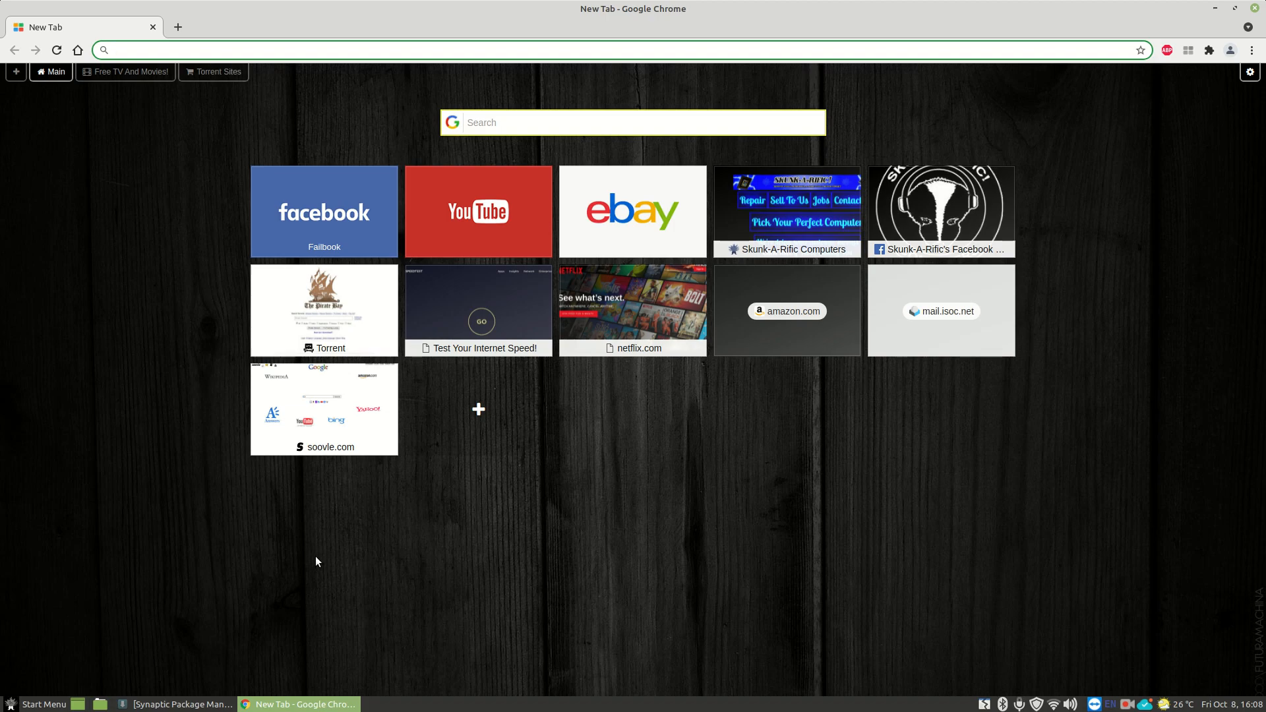
mouse_move(1191, 97)
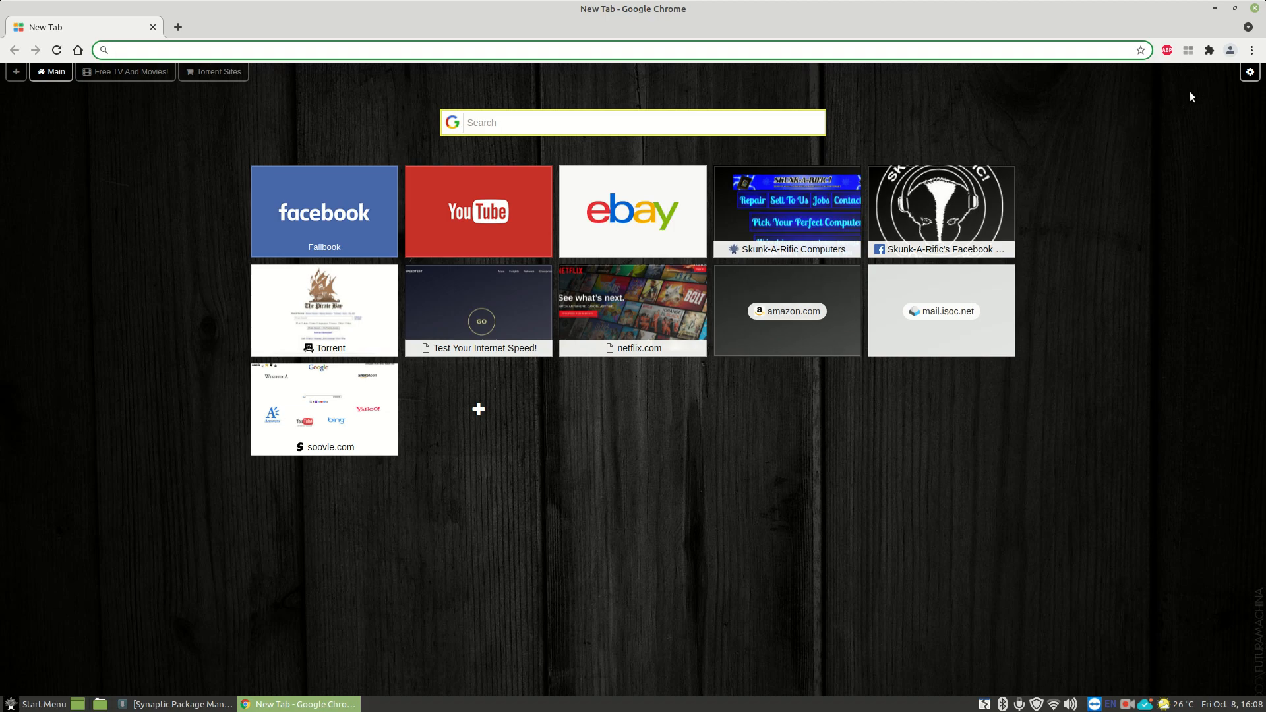
Turn on the bookmarks bar from the Chrome menu's Bookmarks submenu.
left_click(1252, 49)
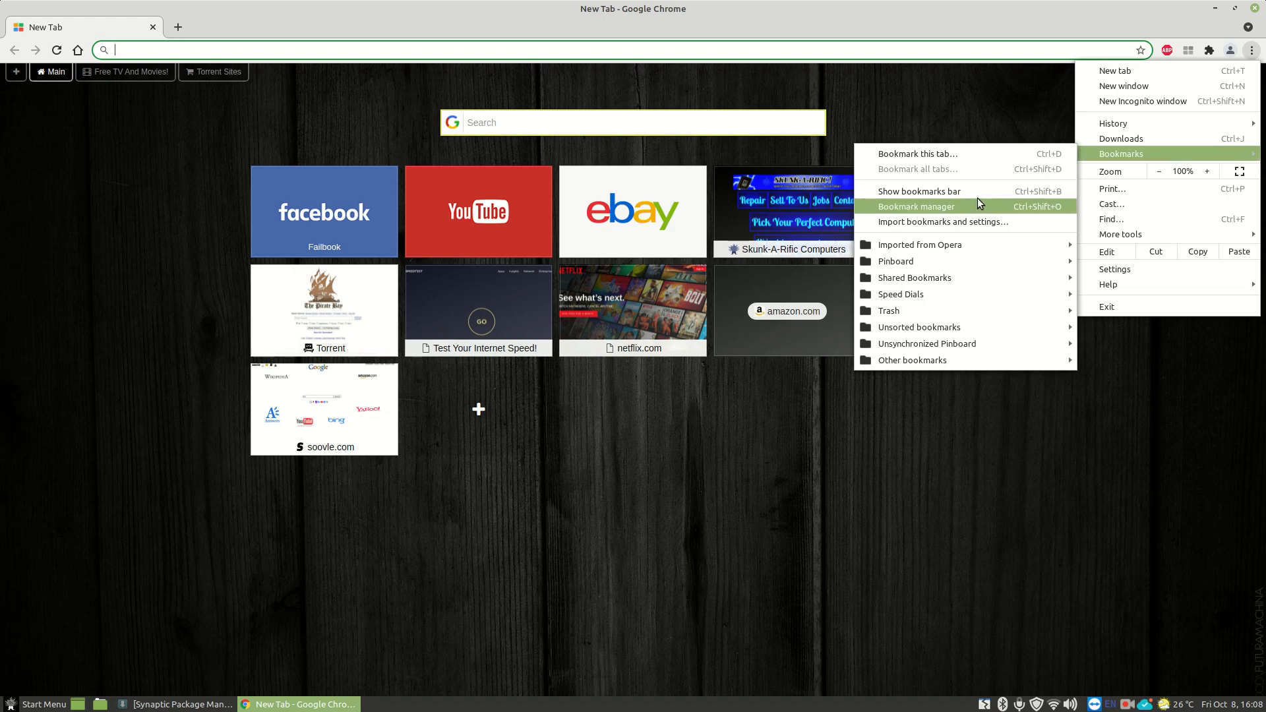
left_click(918, 191)
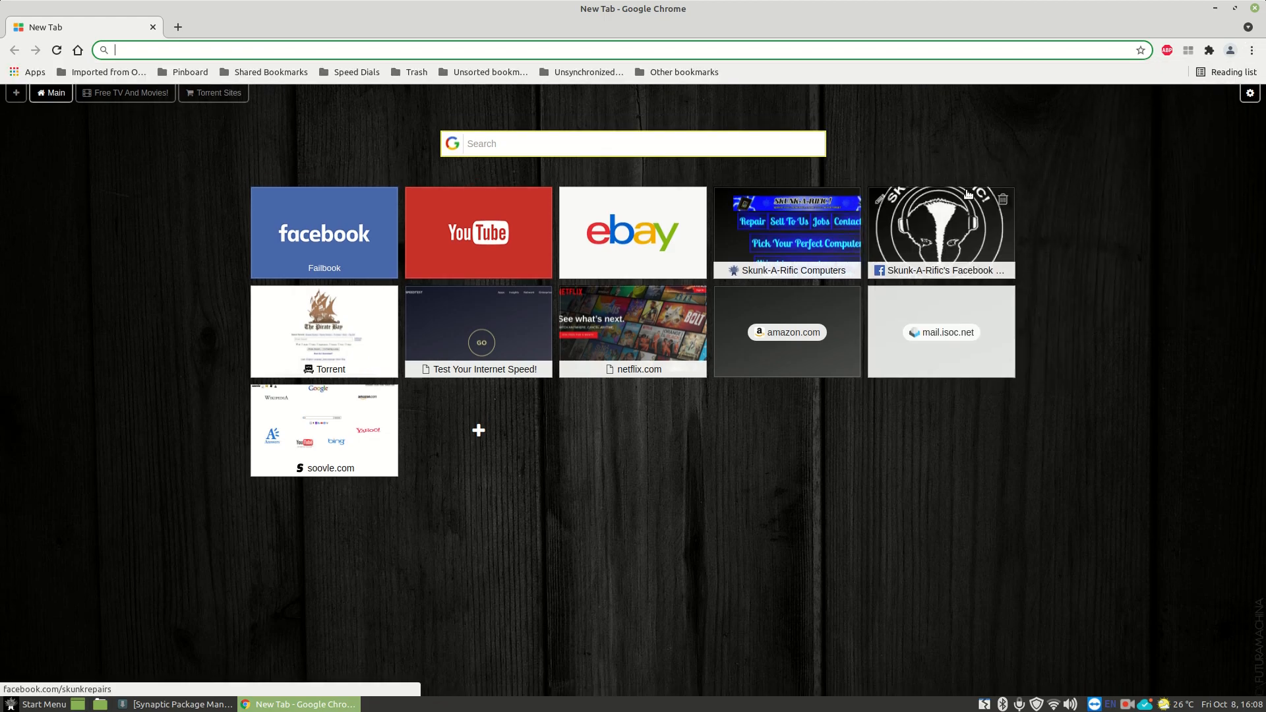
mouse_move(859, 167)
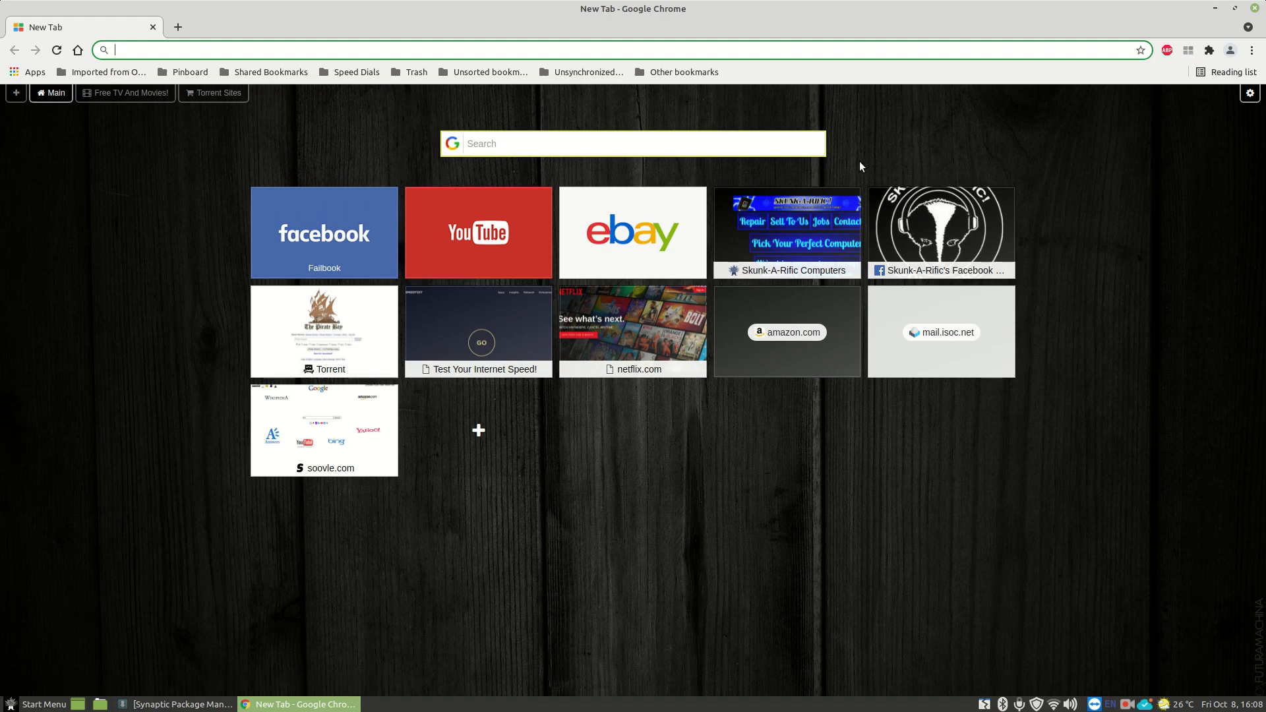
Launch 'The Automatic Meal Planner - Eat This Much' bookmark from the Speed Dials folder.
left_click(354, 71)
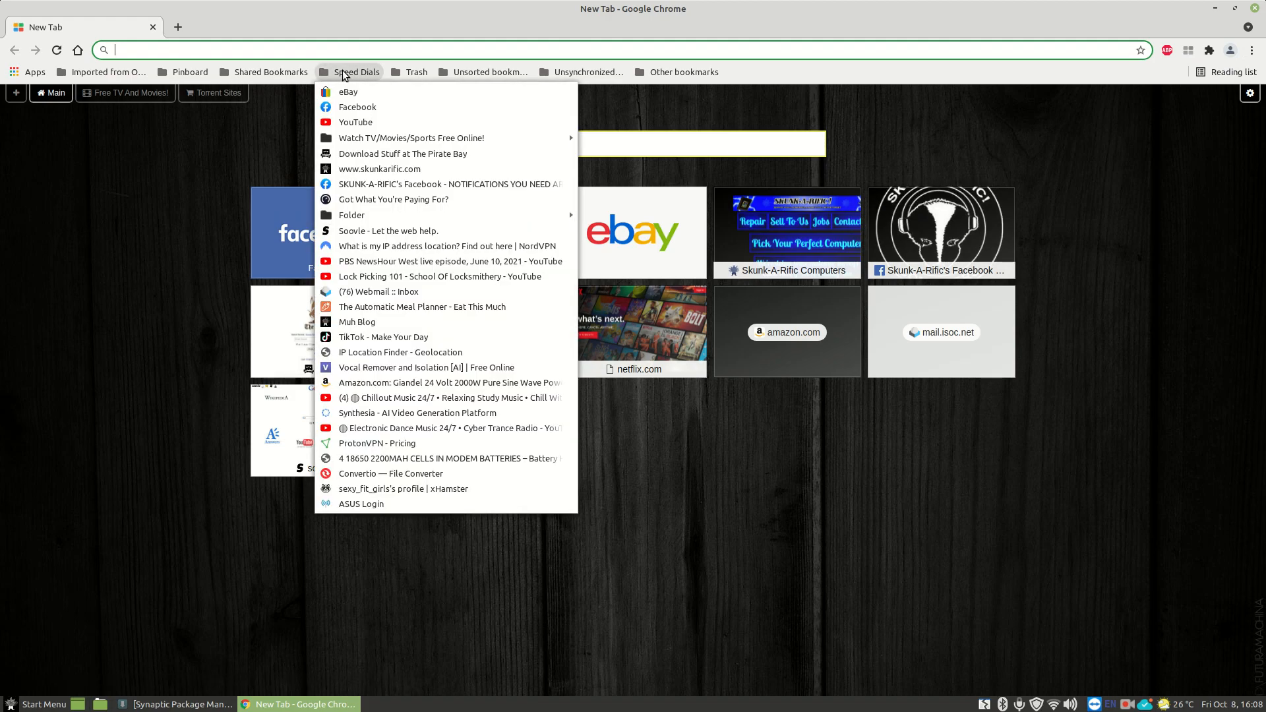
mouse_move(373, 306)
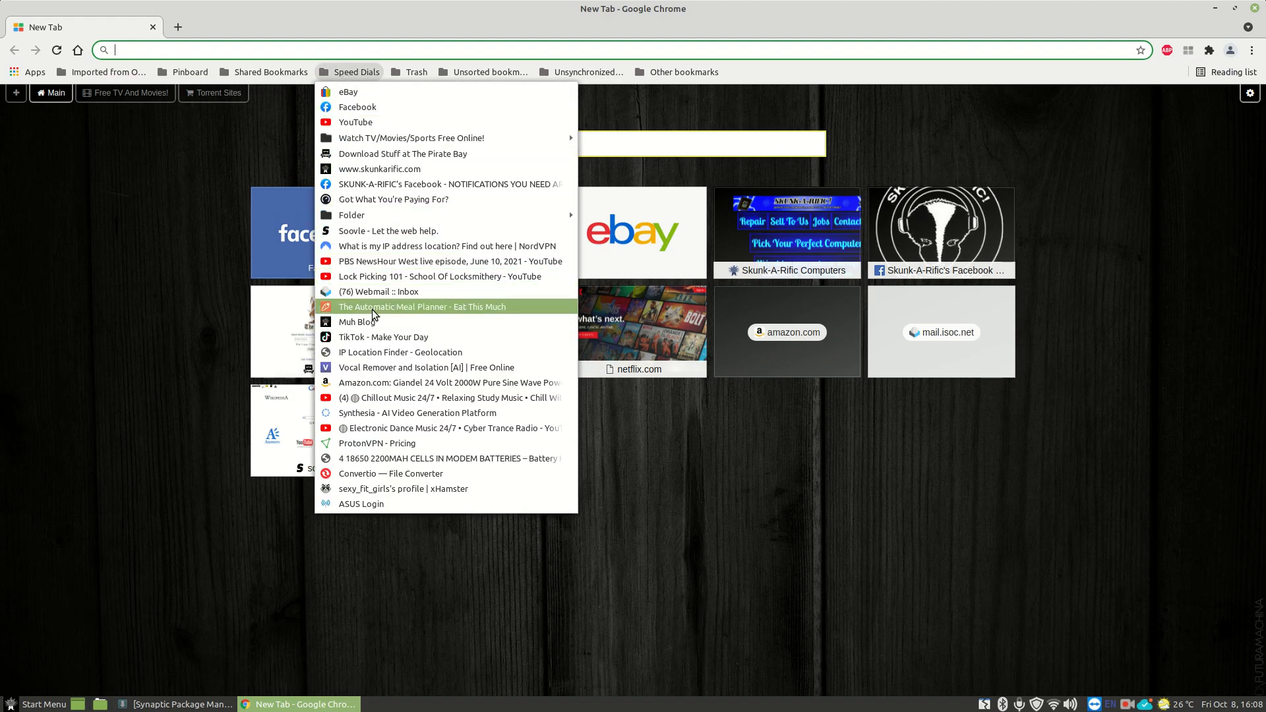
left_click(422, 306)
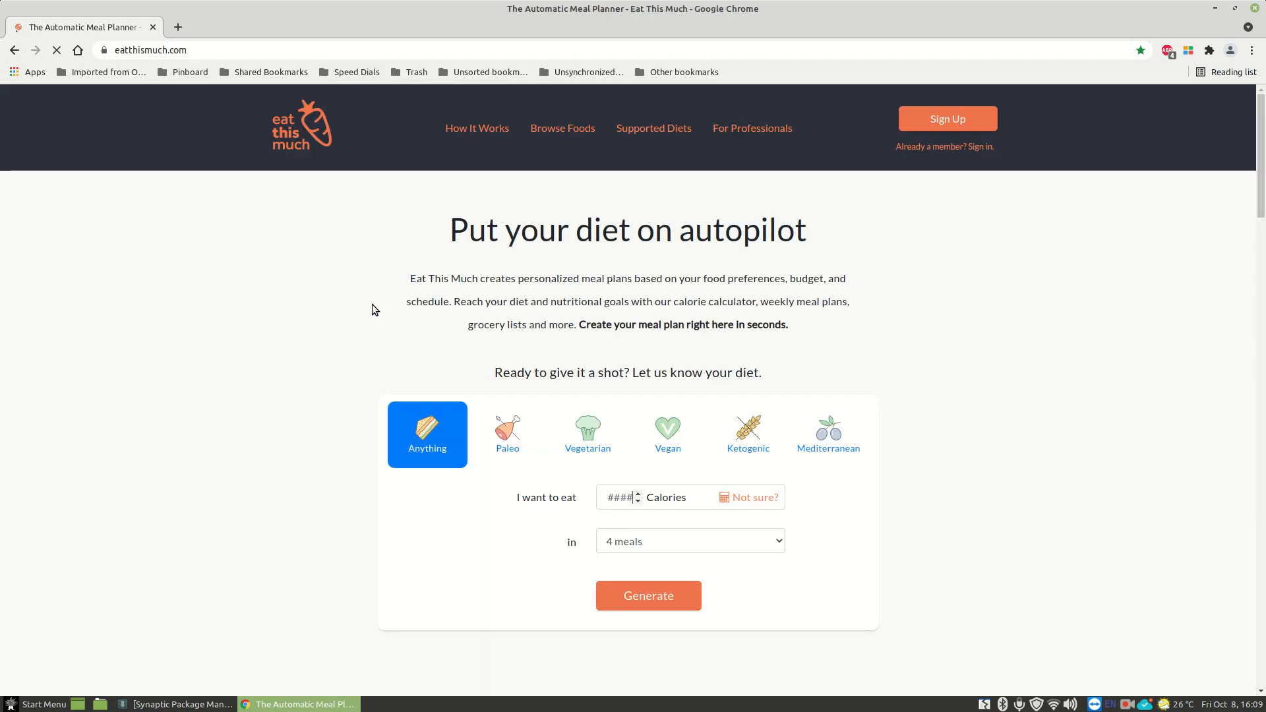
left_click(621, 497)
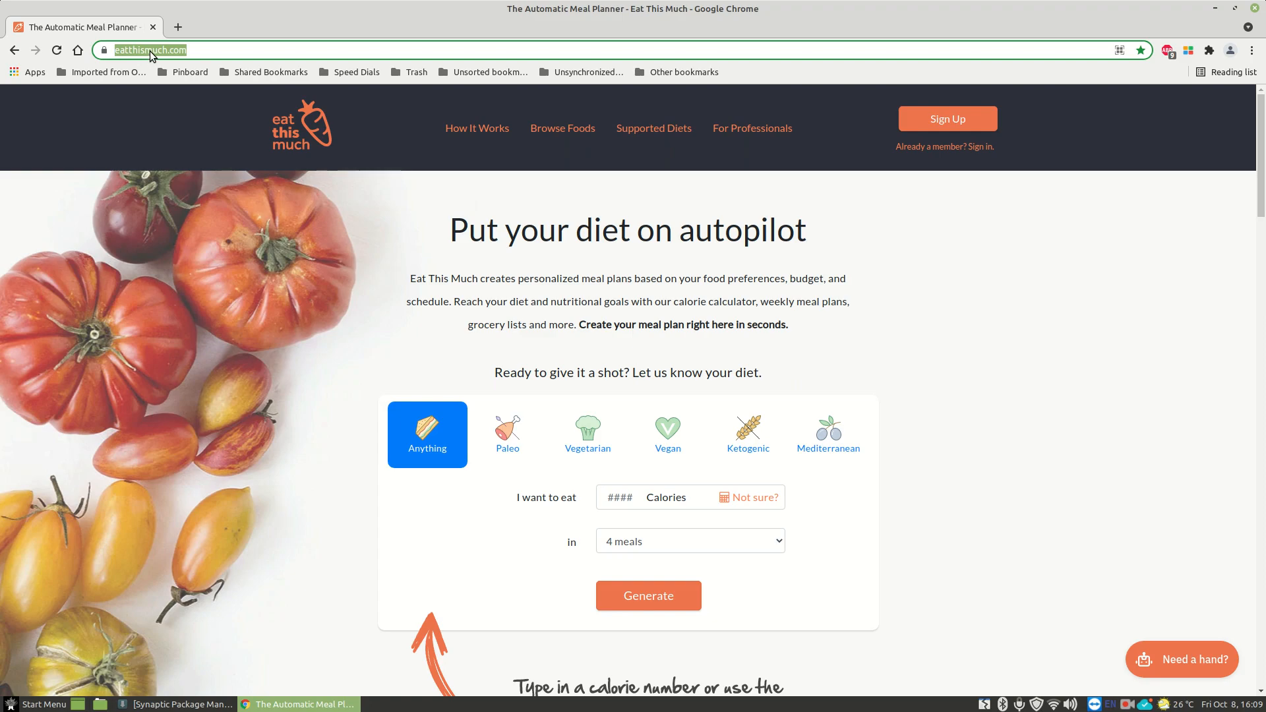
Copy the eatthismuch.com address from the address bar and start a new tab.
right_click(149, 48)
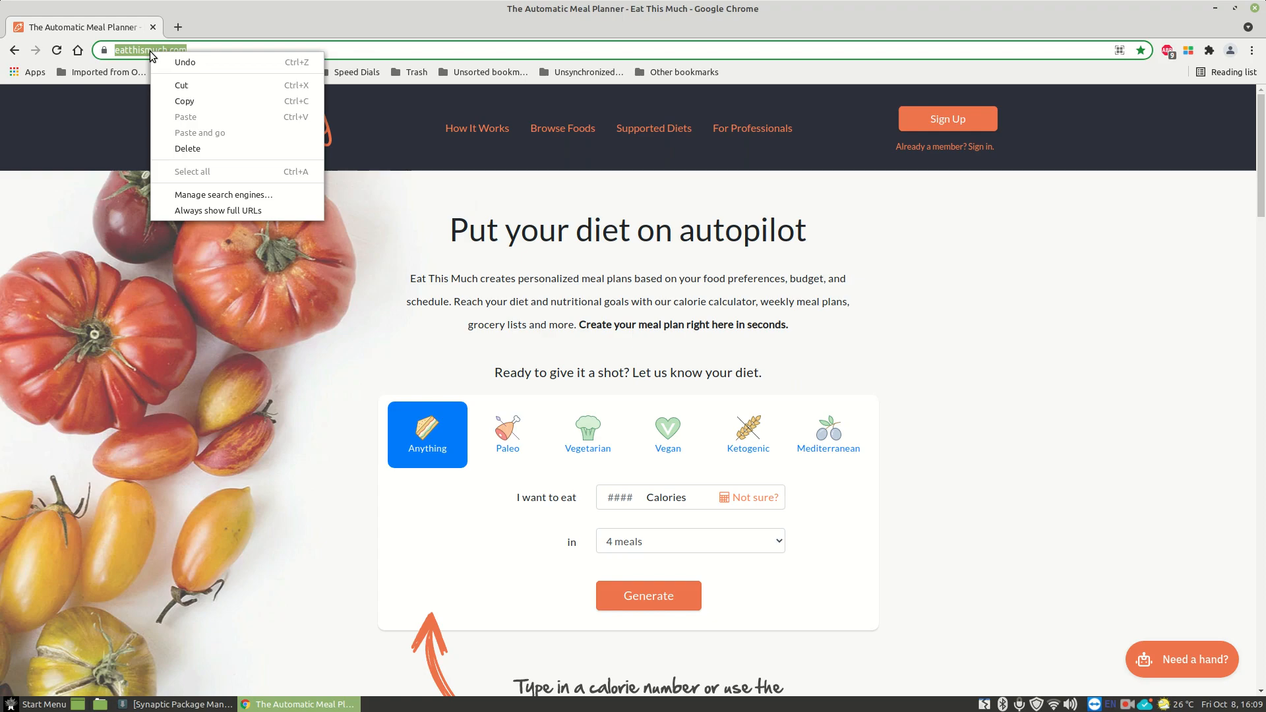
mouse_move(184, 102)
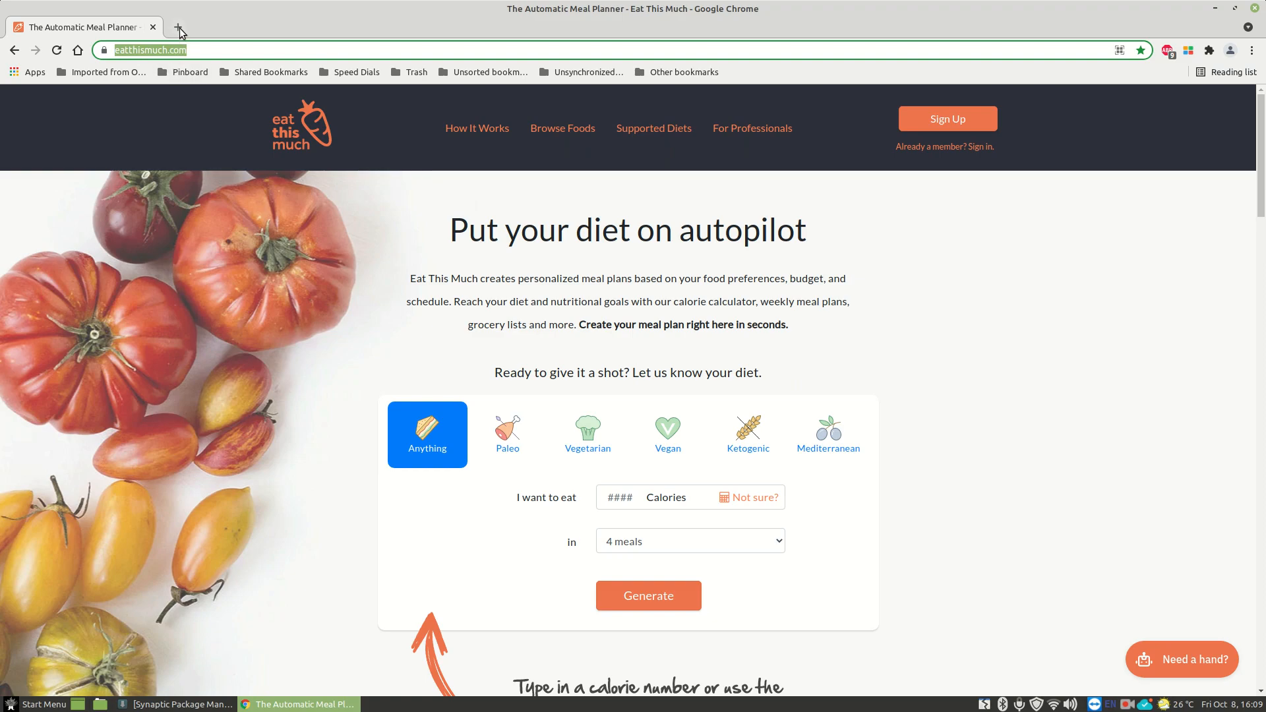
left_click(178, 26)
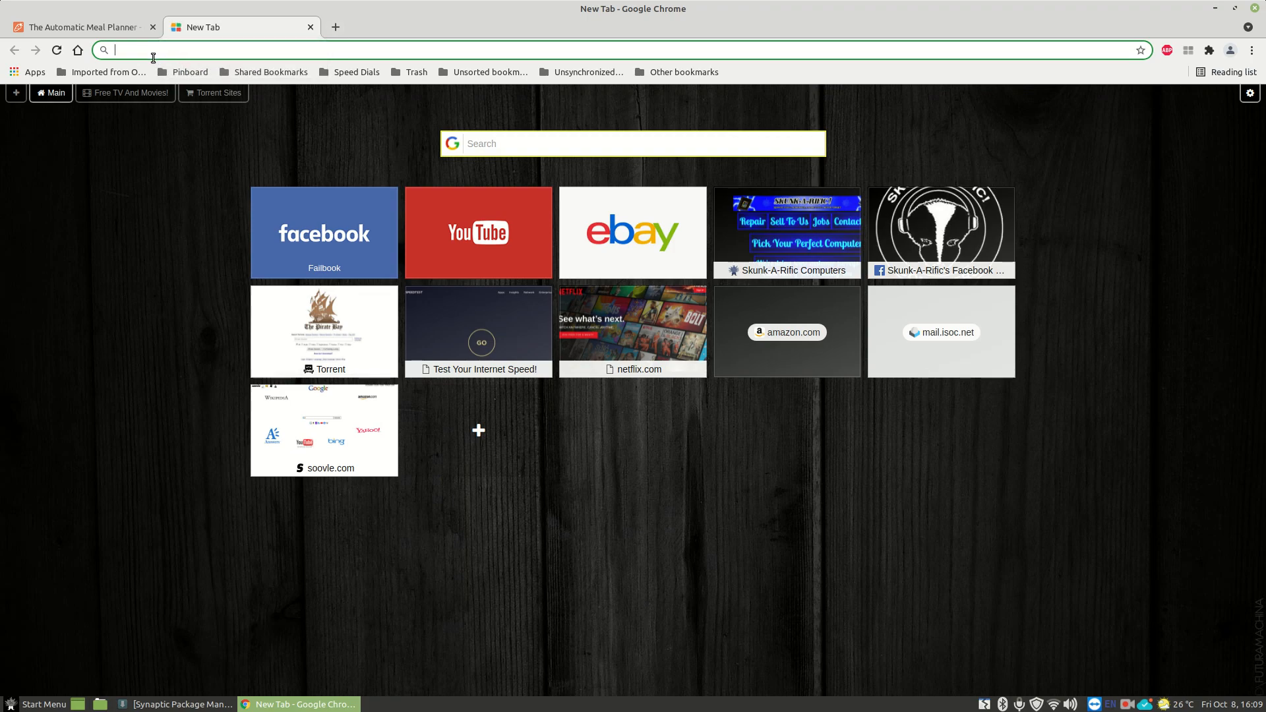
mouse_move(509, 468)
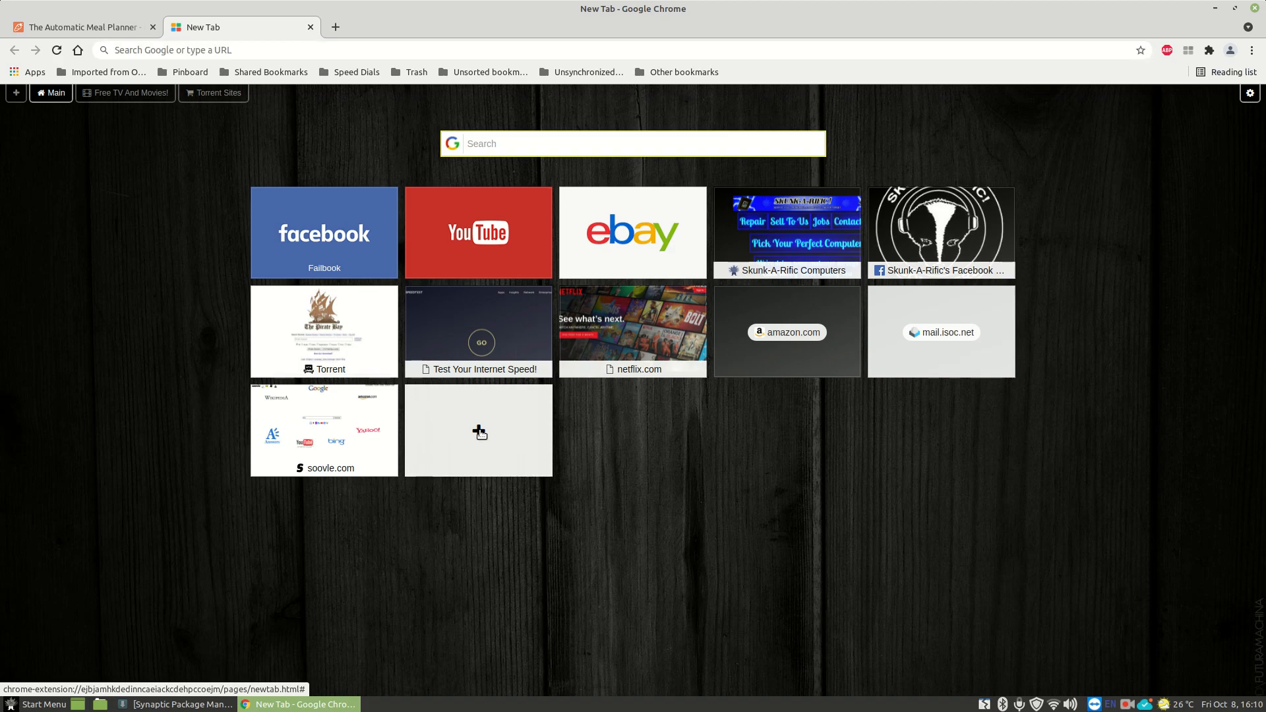
left_click(477, 430)
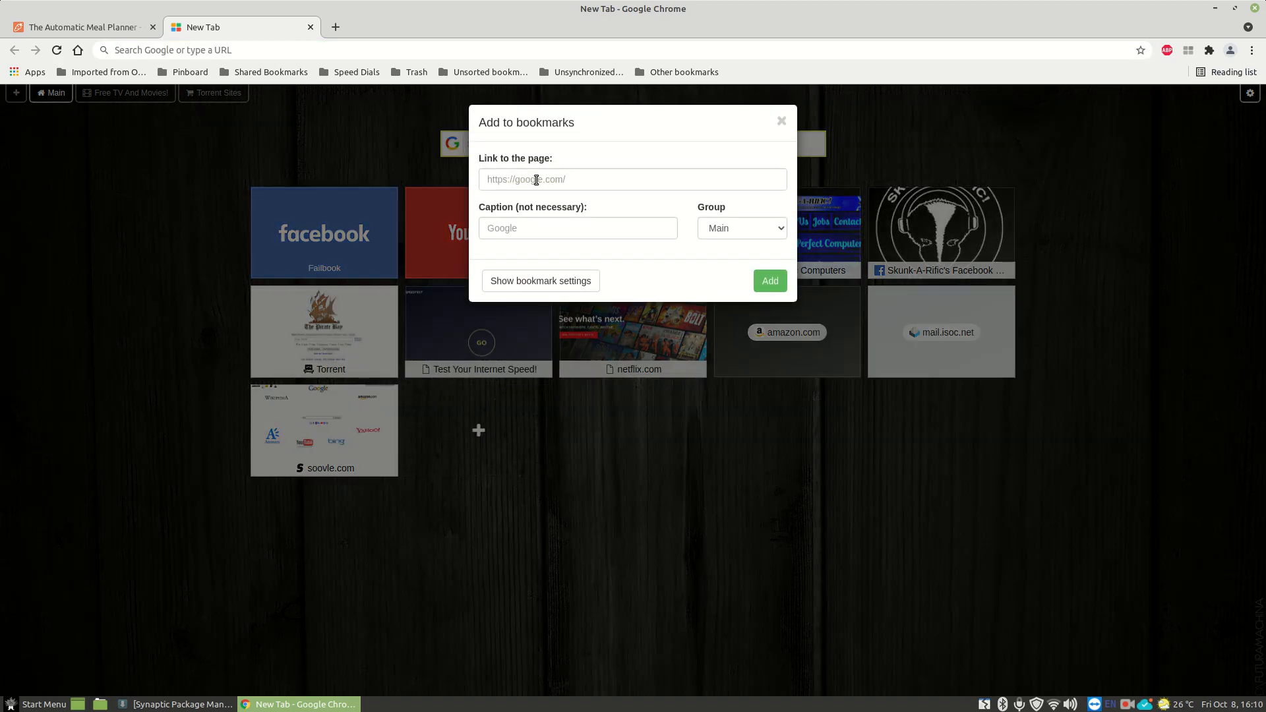
mouse_move(550, 181)
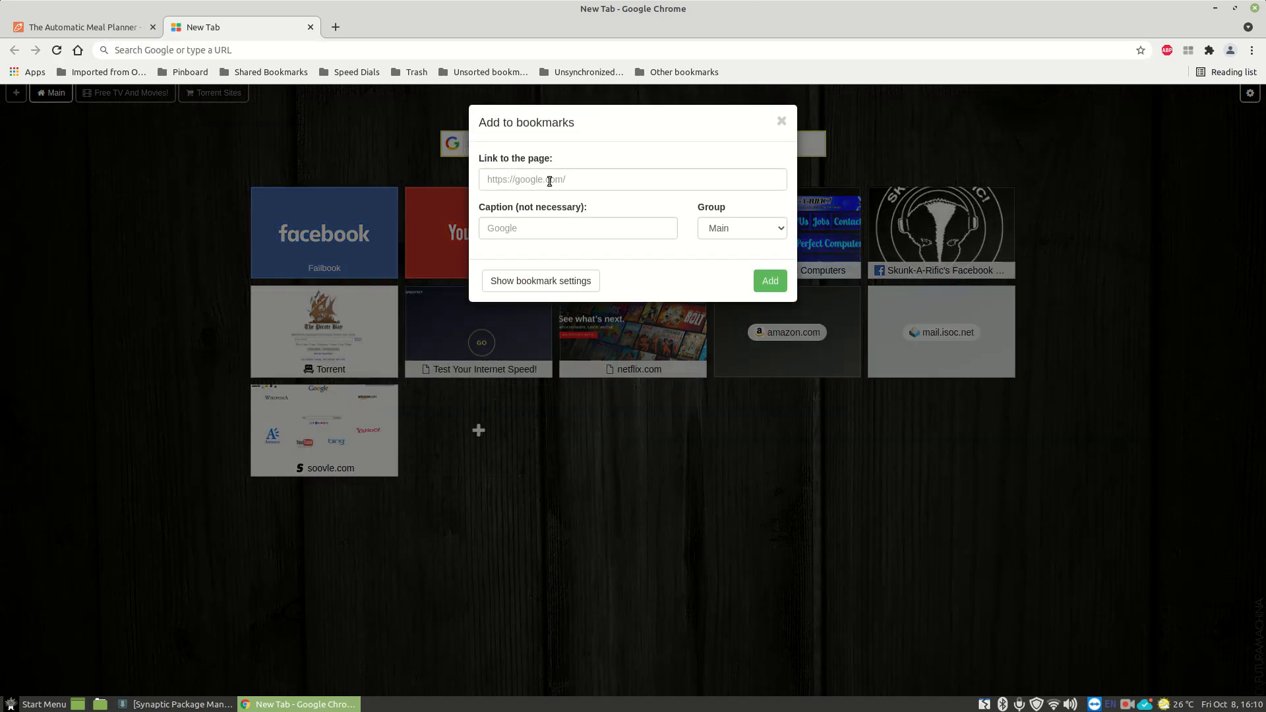
right_click(549, 179)
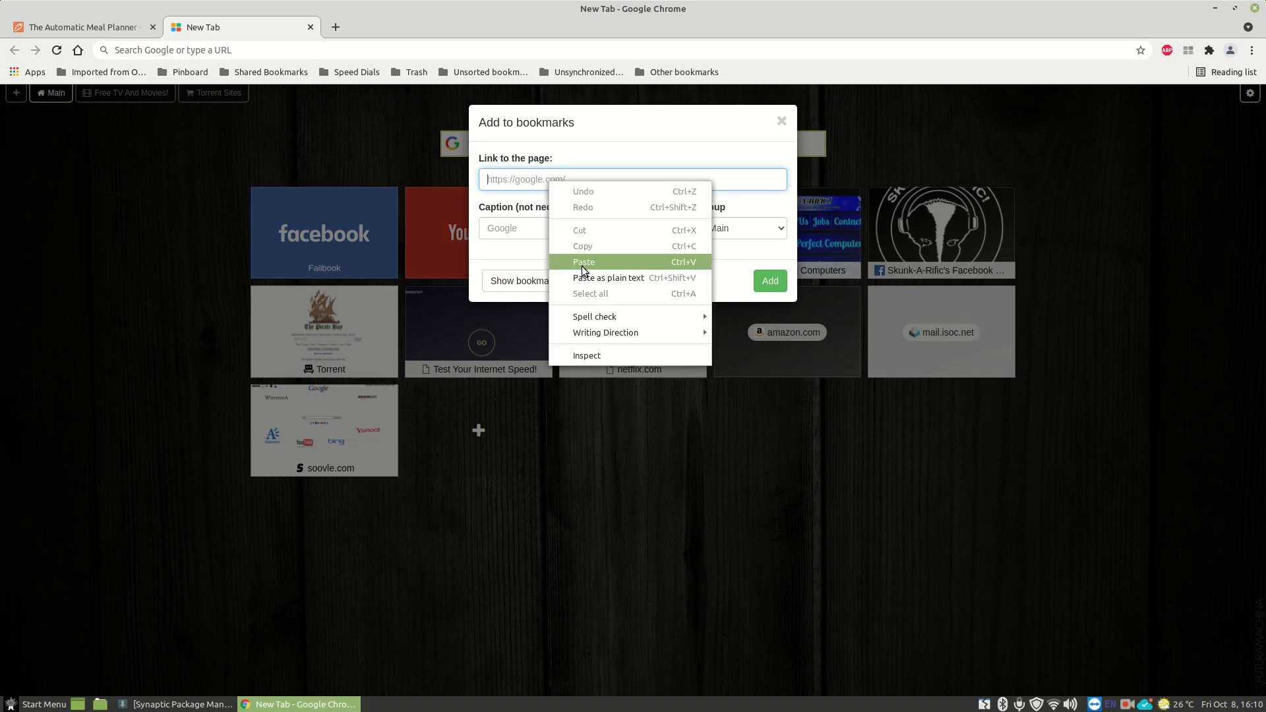
mouse_move(582, 268)
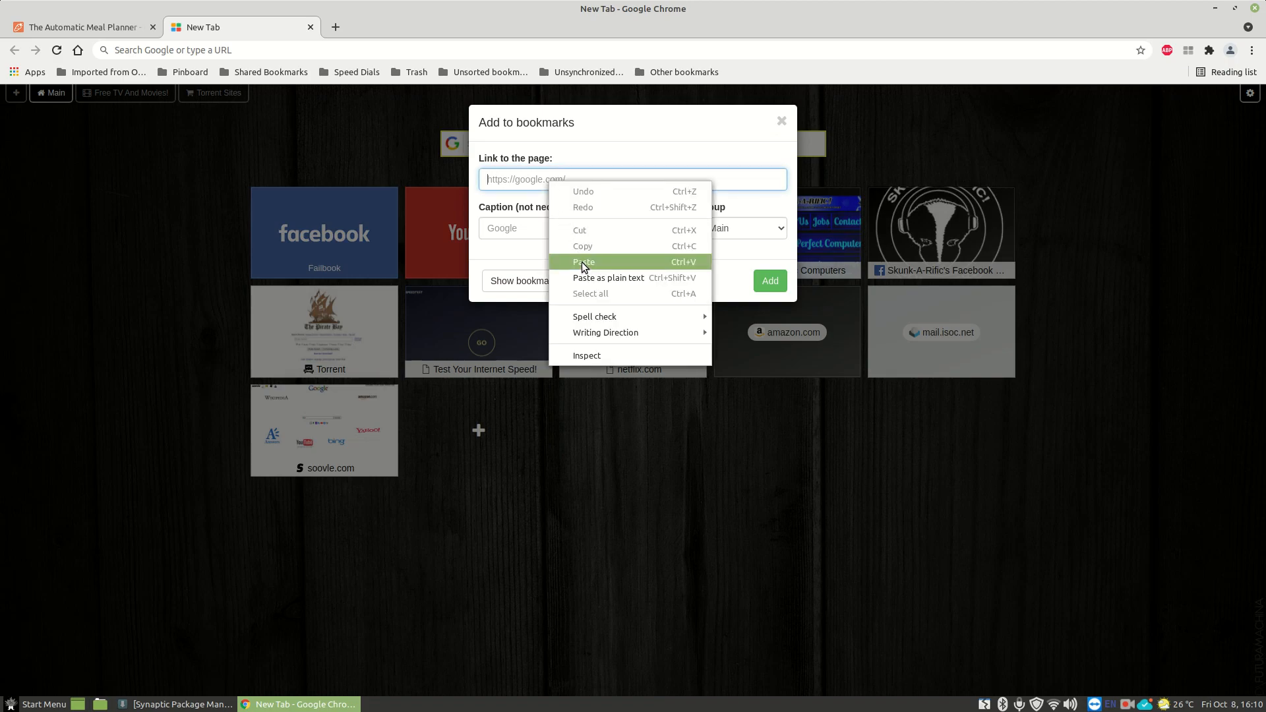
left_click(583, 261)
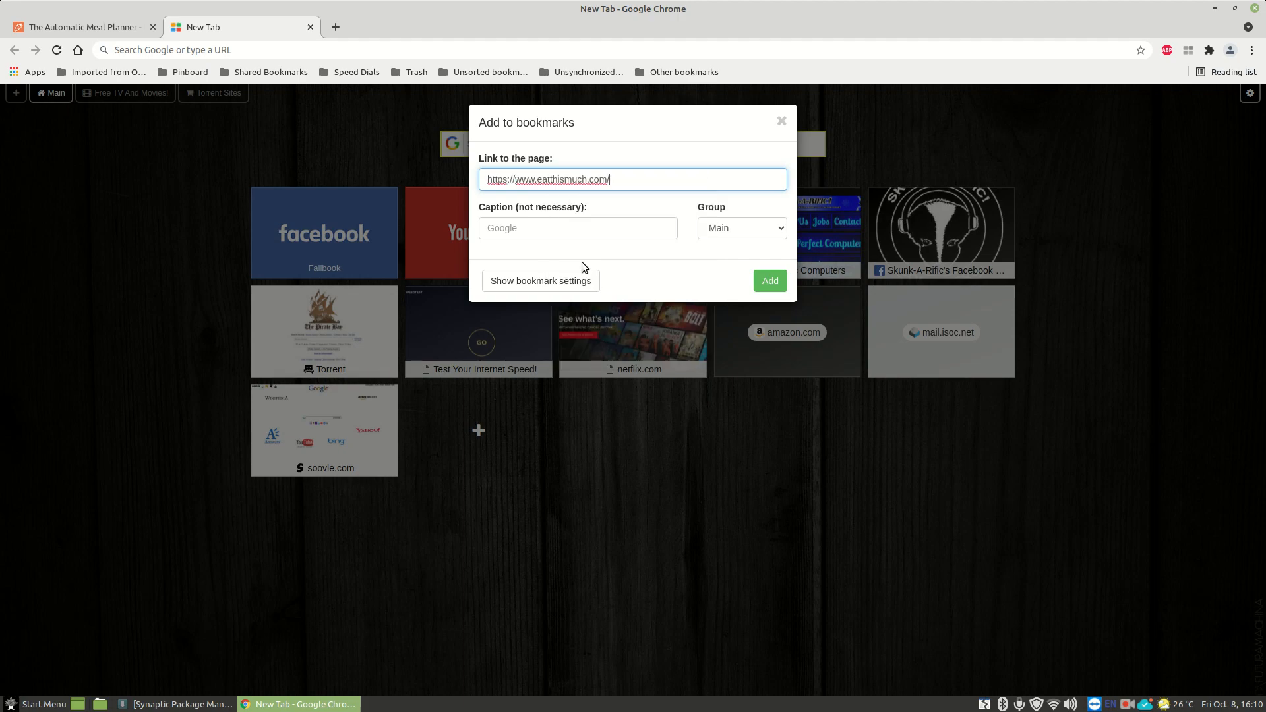
mouse_move(765, 279)
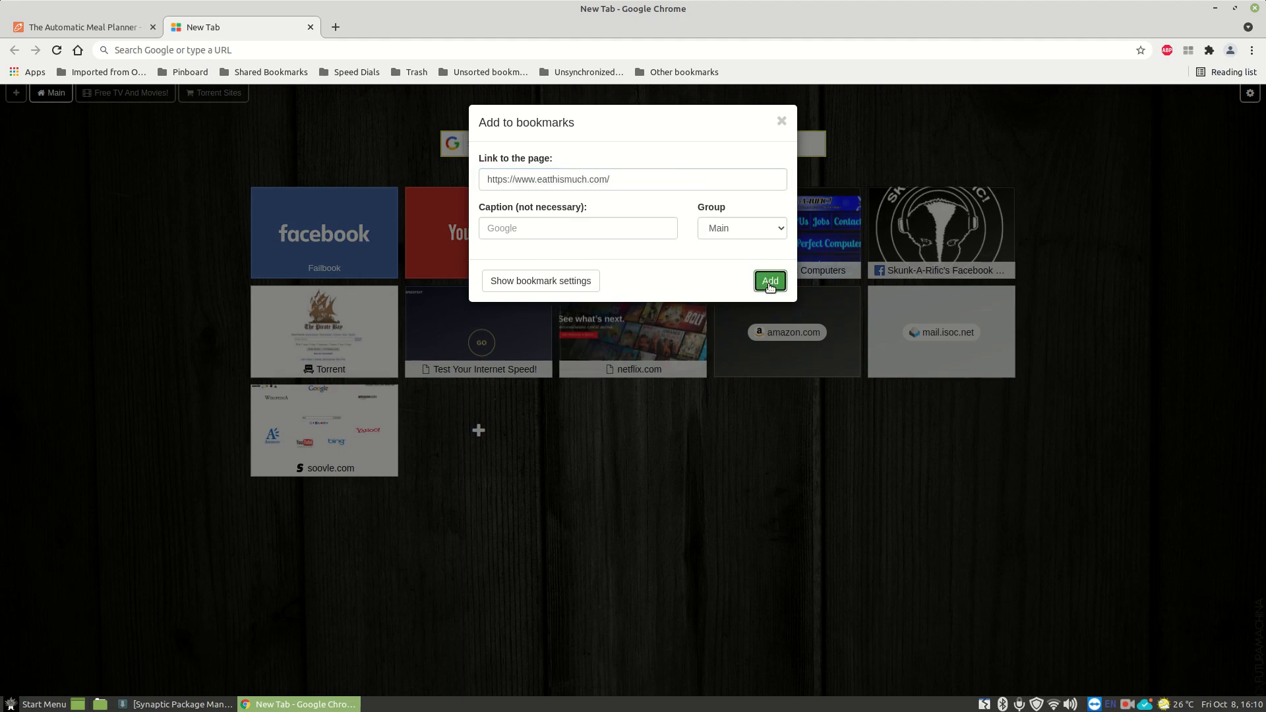
left_click(767, 281)
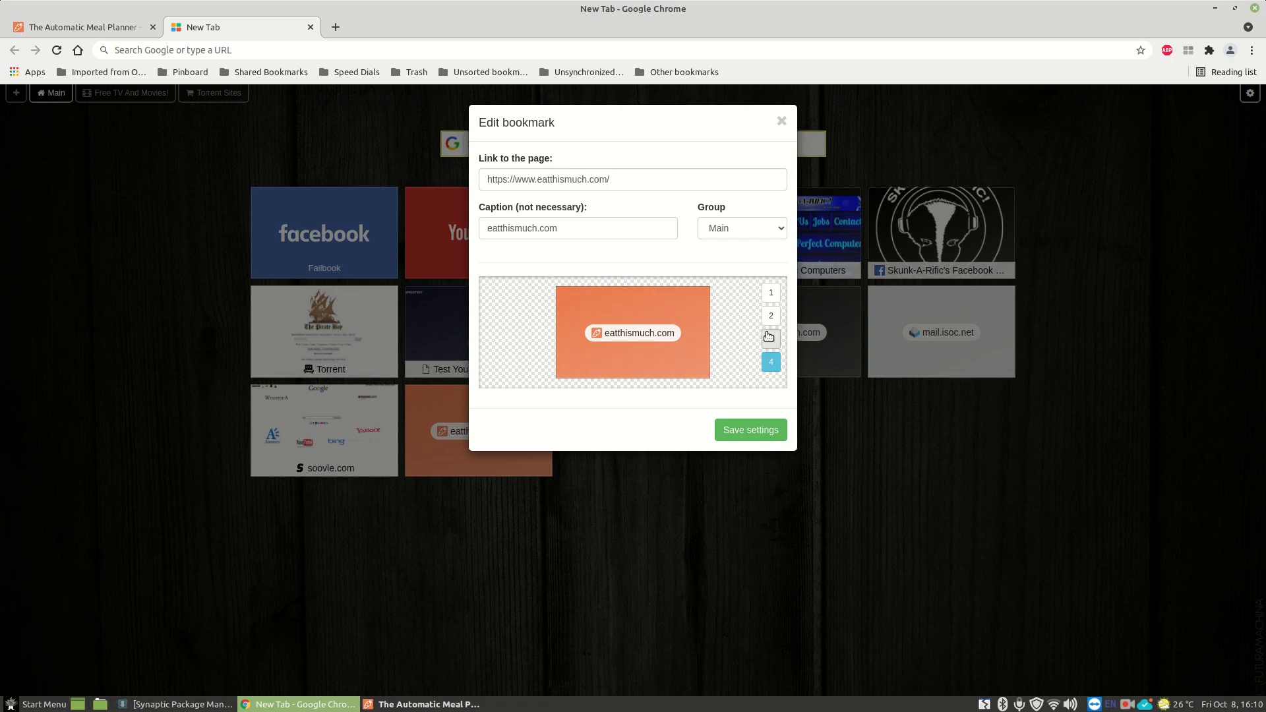
Choose thumbnail style 3 (orange carrot logo) over the suggested backgrounds and save the tile.
left_click(769, 339)
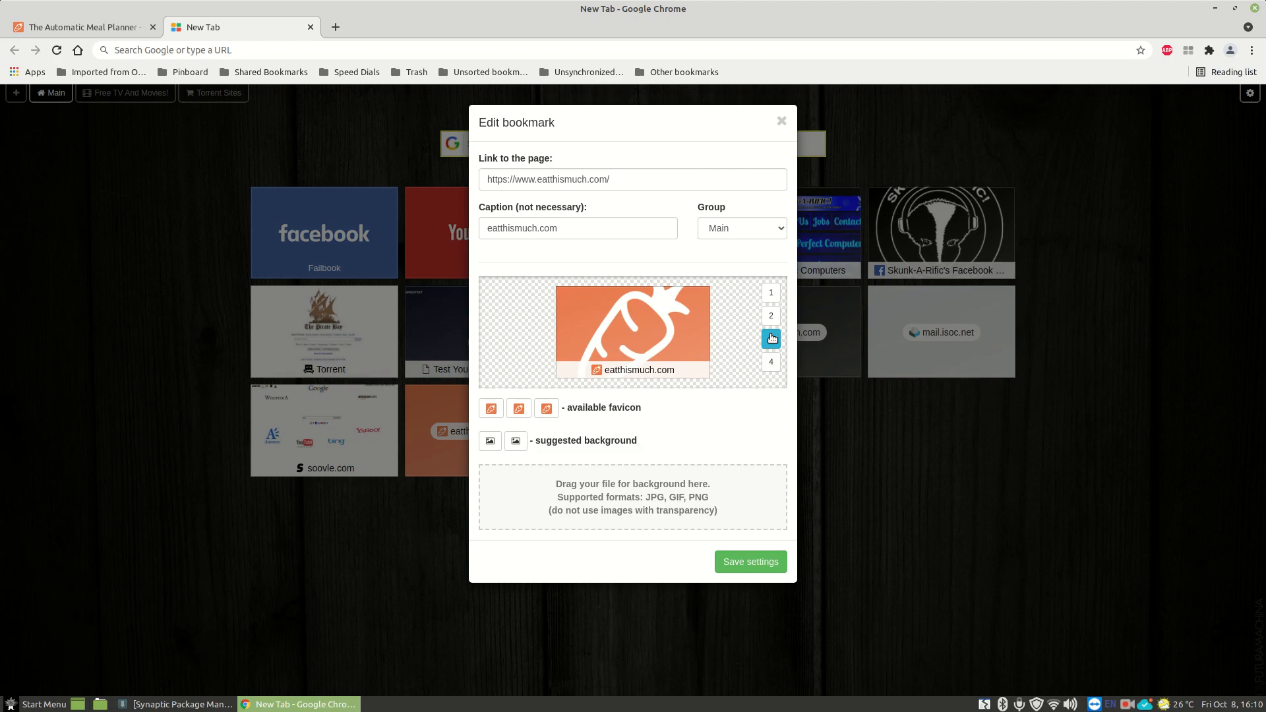
left_click(770, 339)
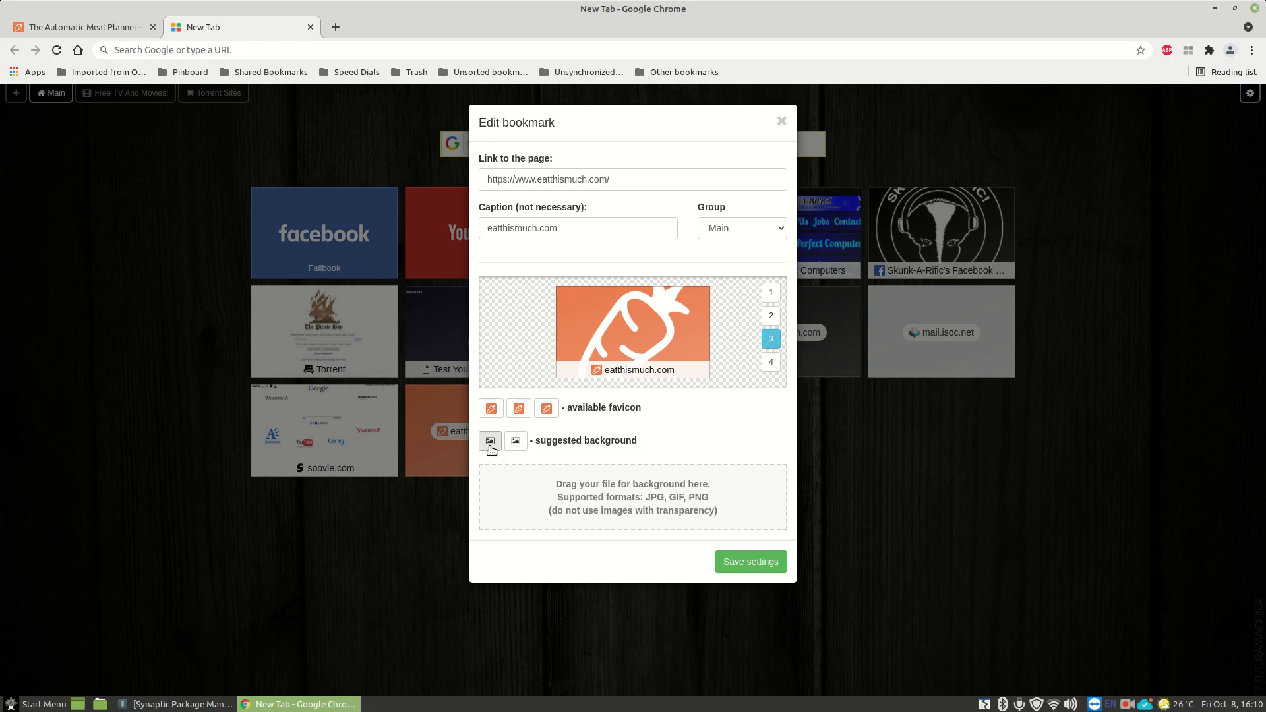
left_click(515, 441)
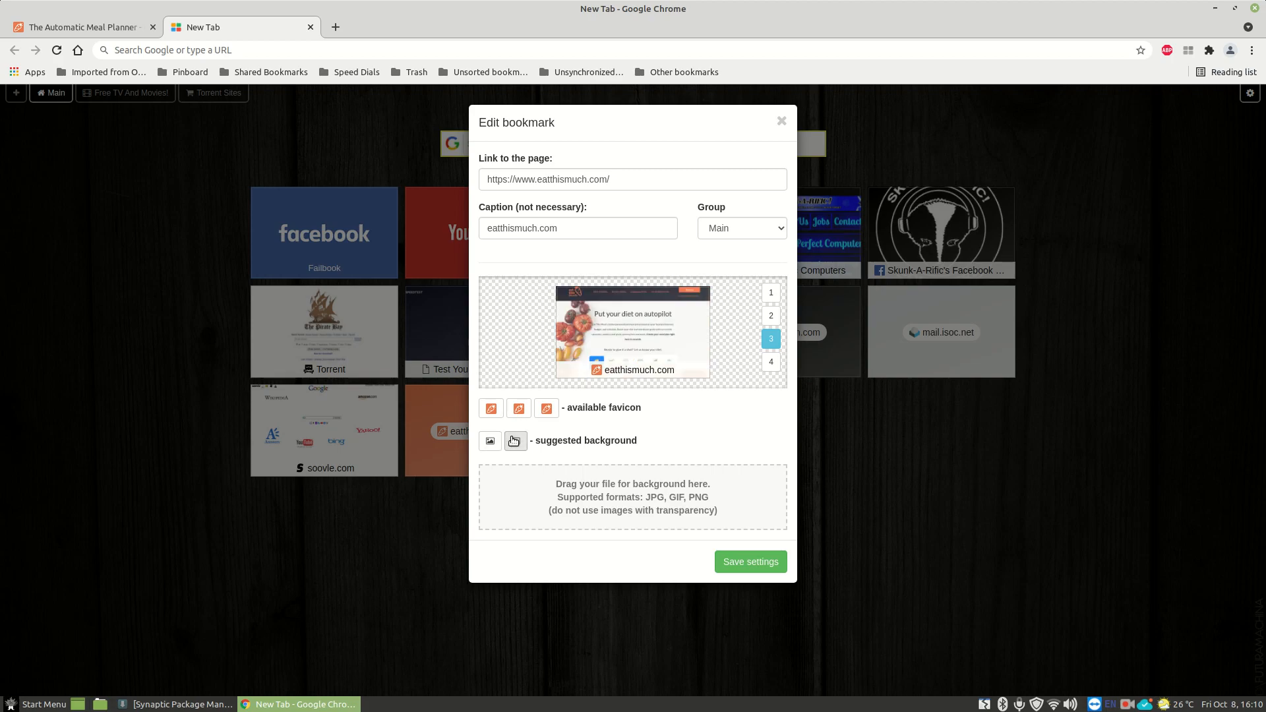
left_click(516, 440)
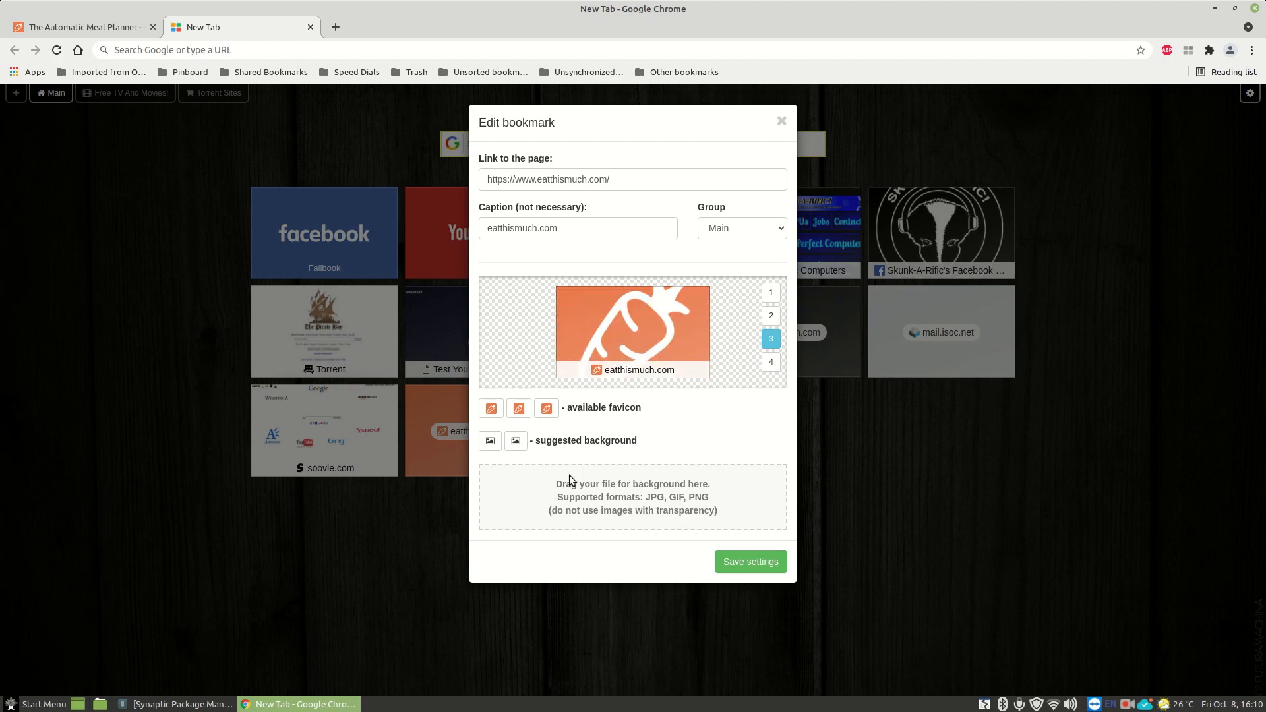
left_click(749, 561)
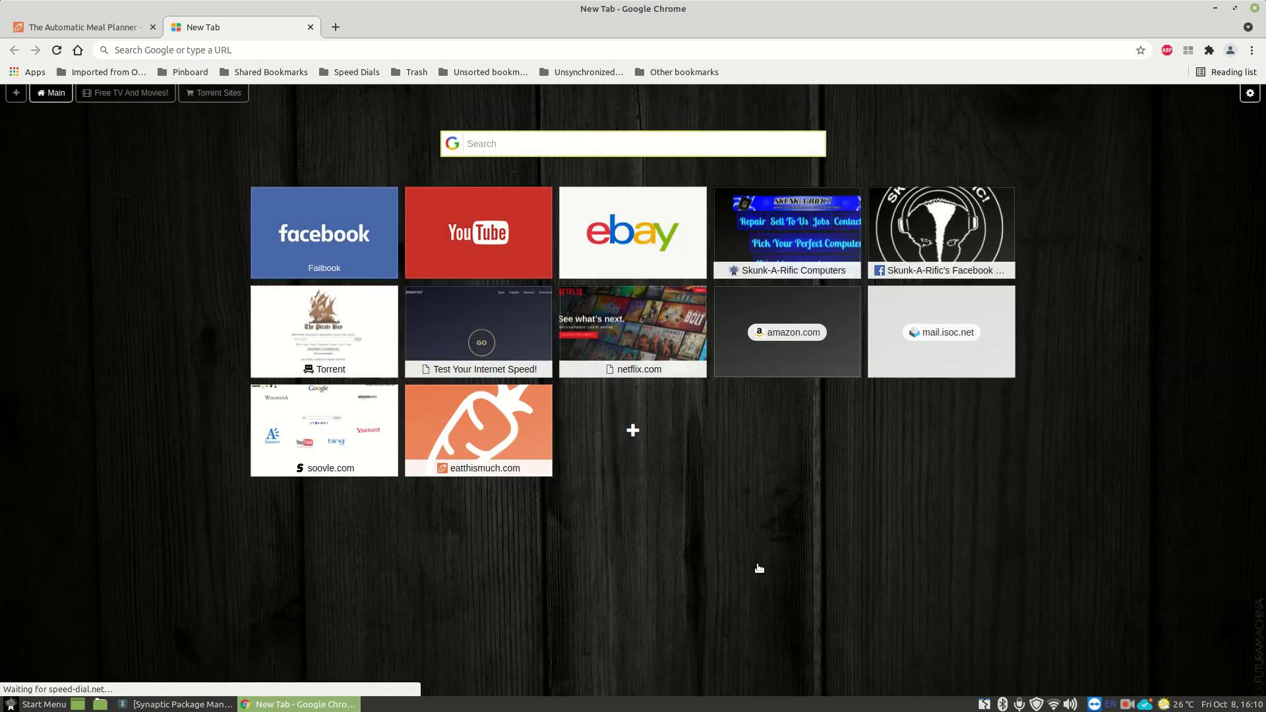
mouse_move(524, 446)
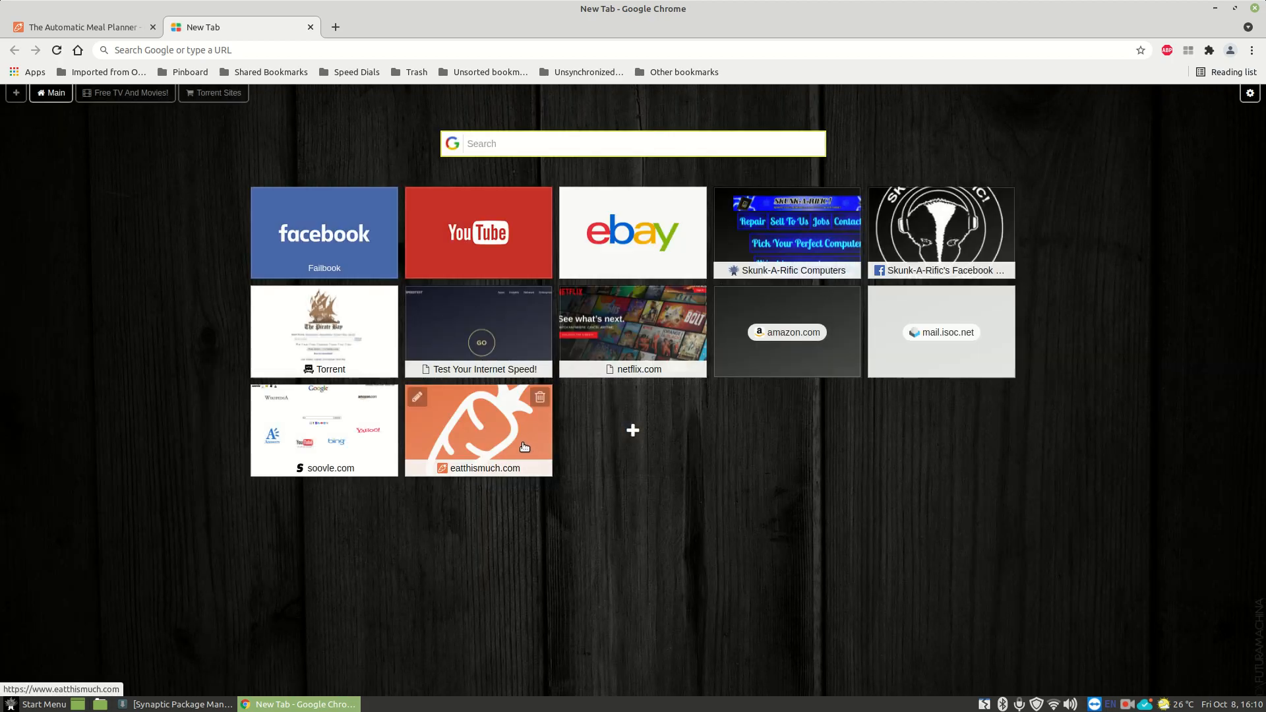
mouse_move(1129, 690)
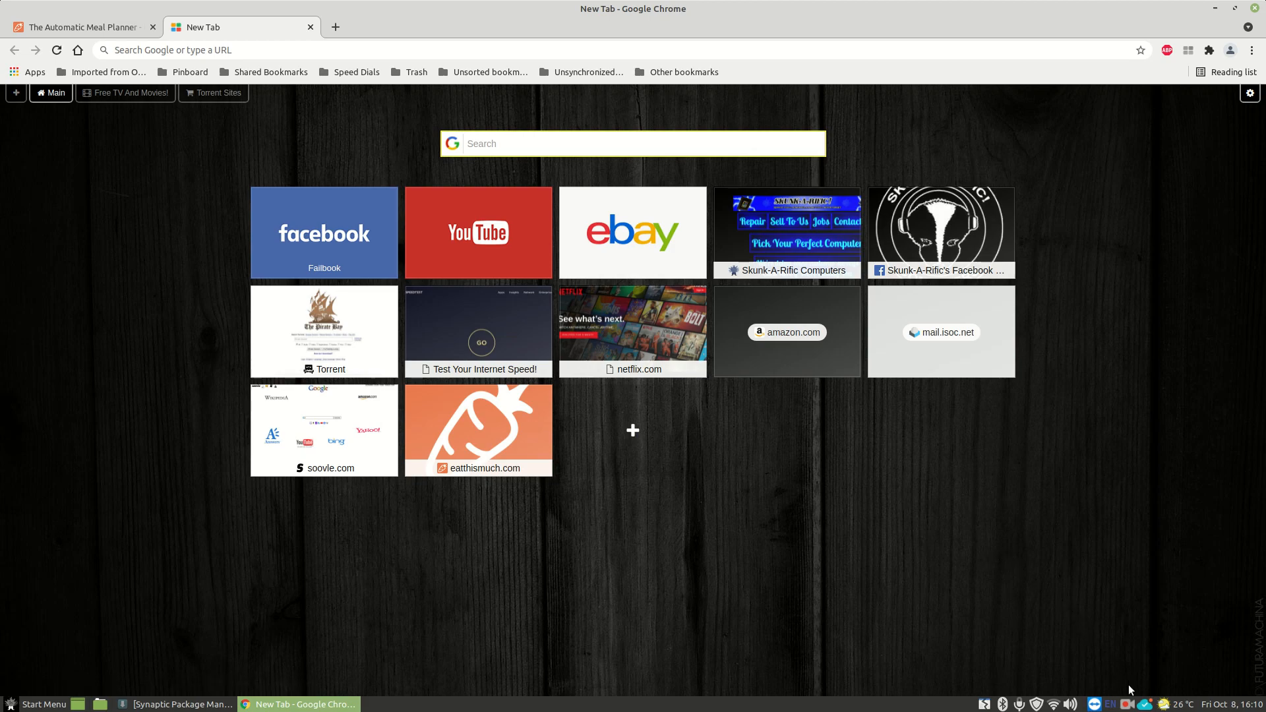
left_click(1137, 702)
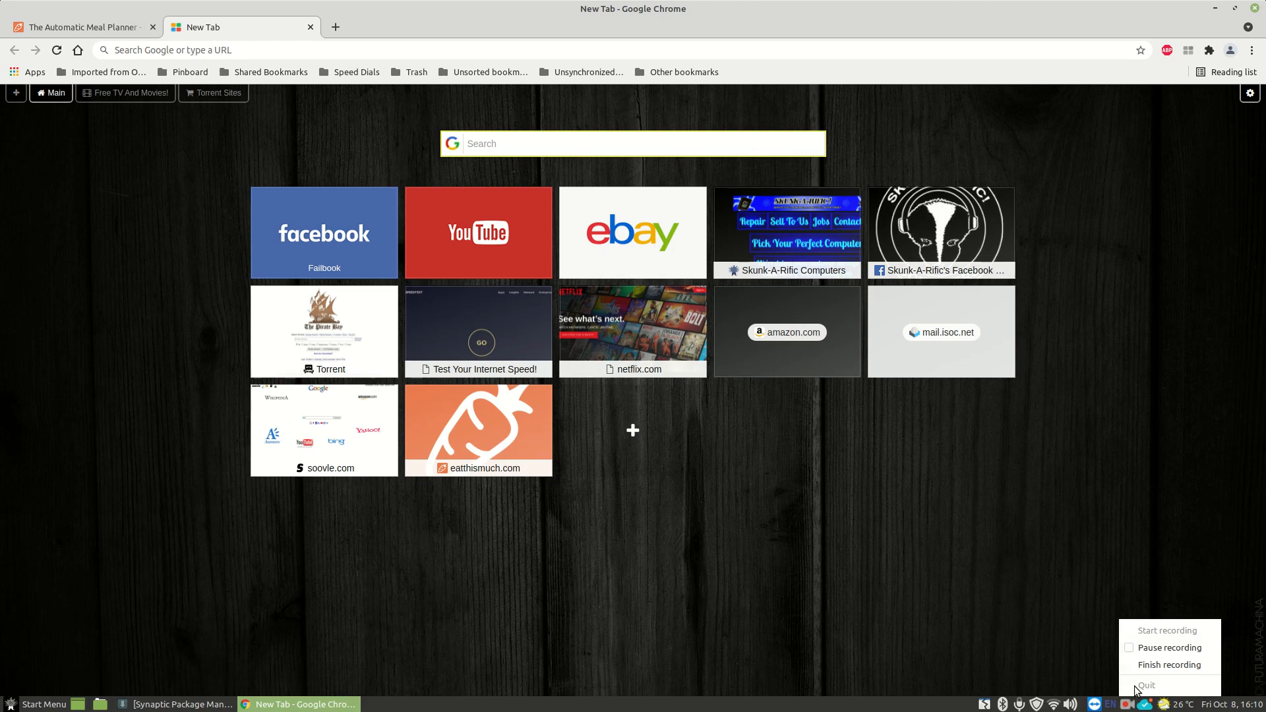